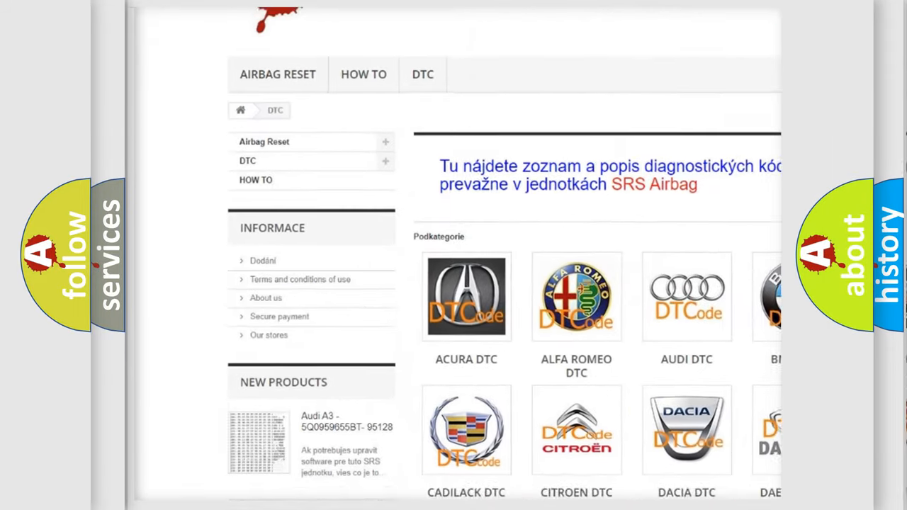
pyautogui.scroll(-3)
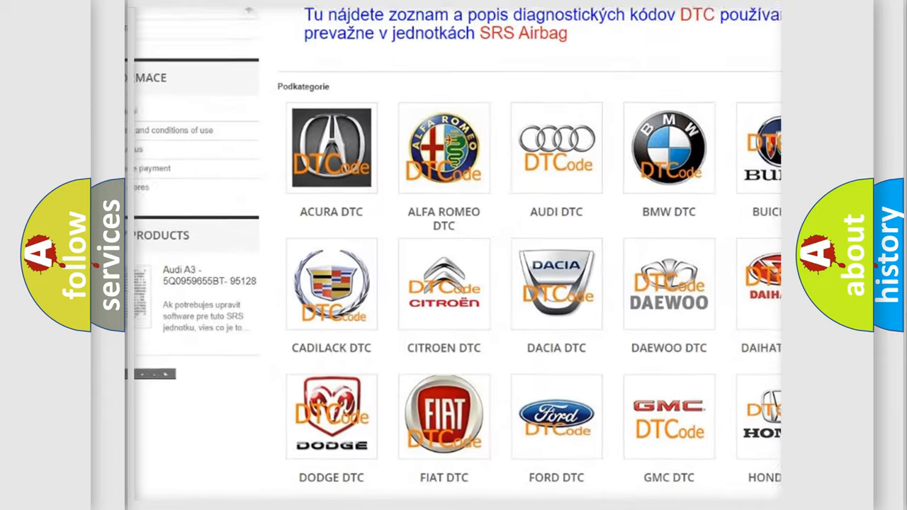
pyautogui.scroll(-3)
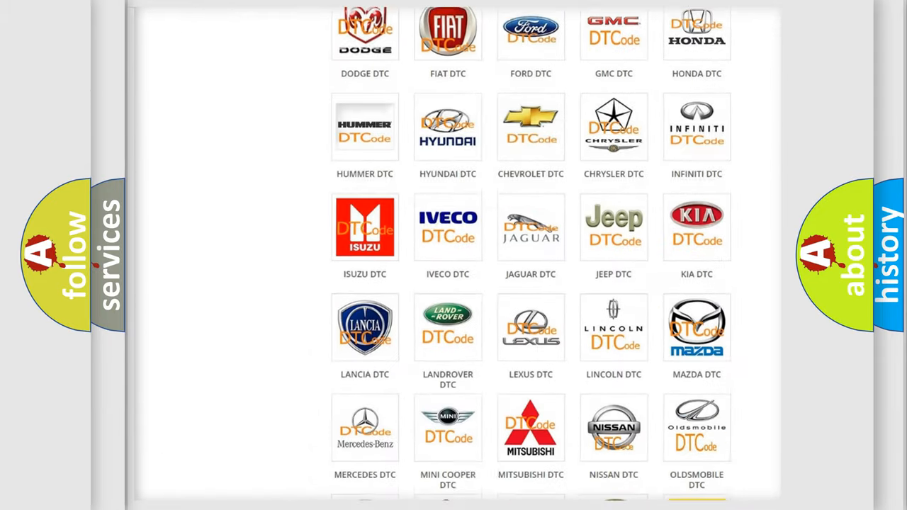
pyautogui.scroll(-3)
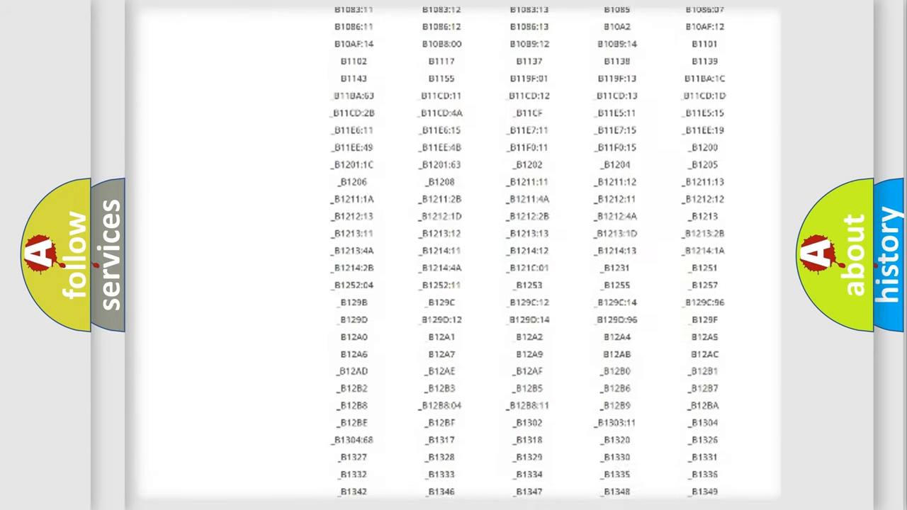
pyautogui.scroll(-3)
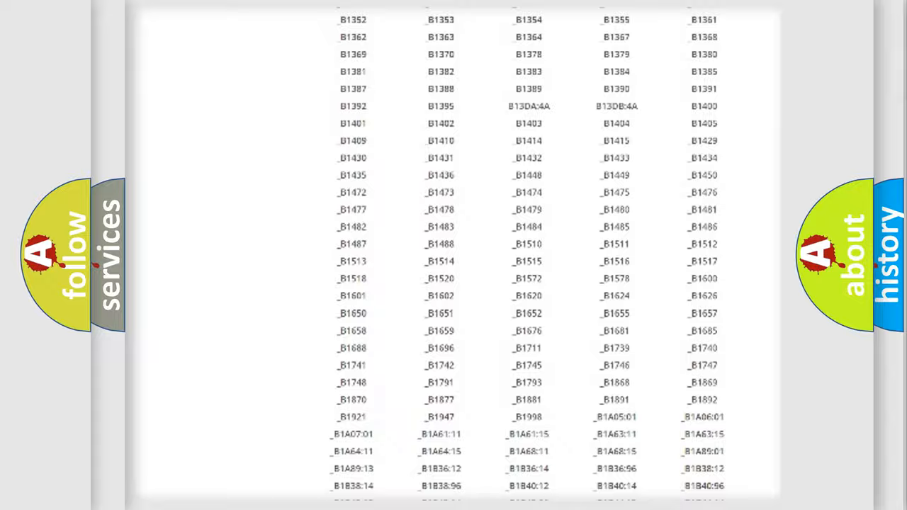